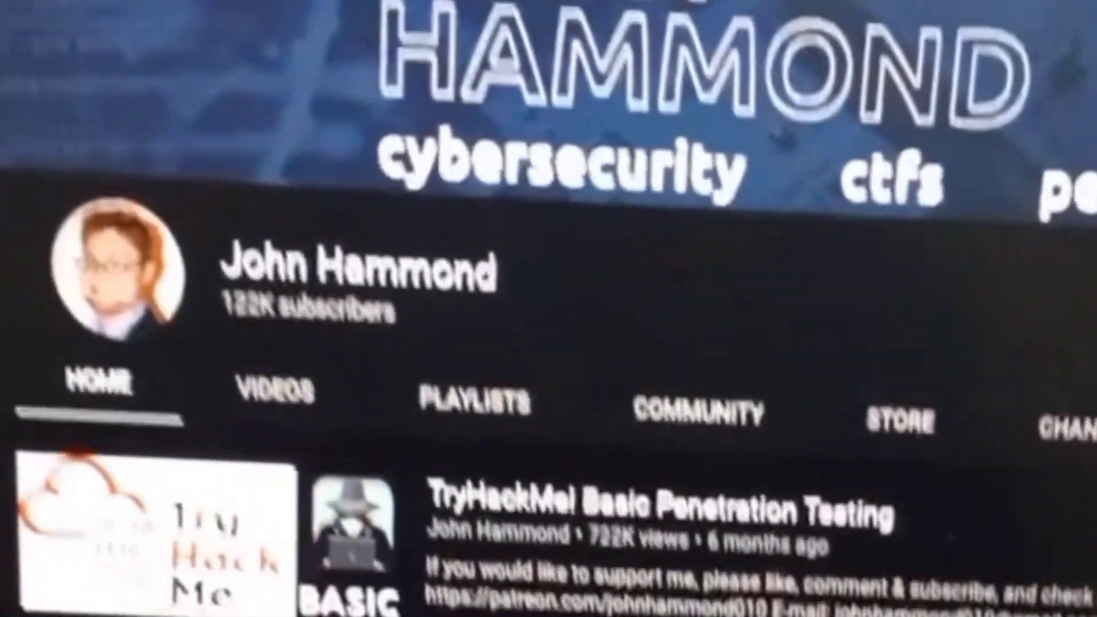
pyautogui.scroll(-3)
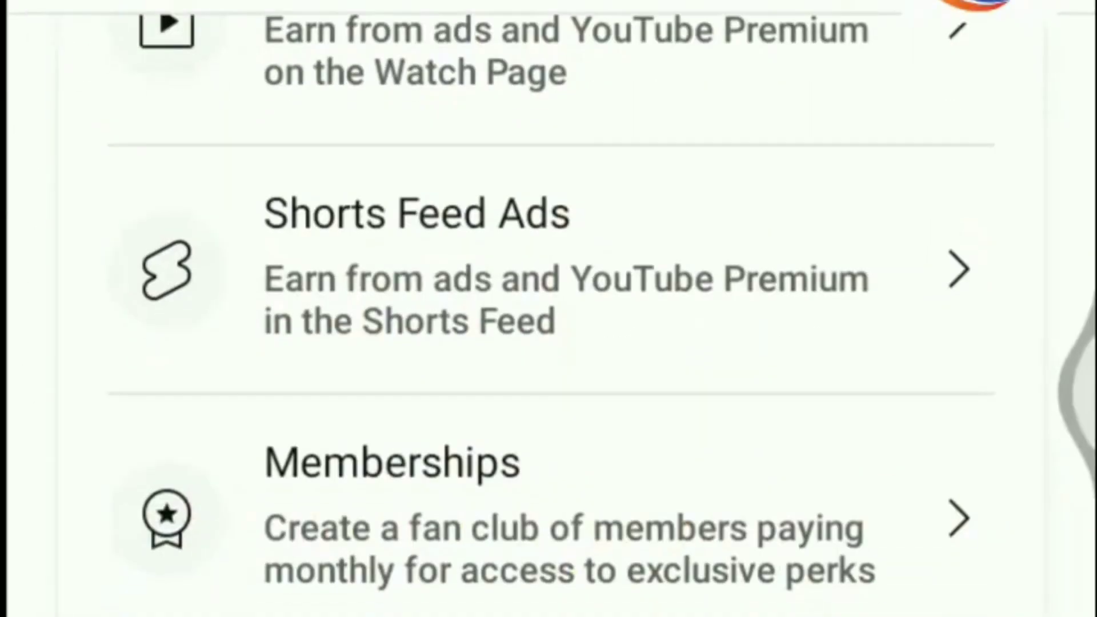
pyautogui.scroll(-3)
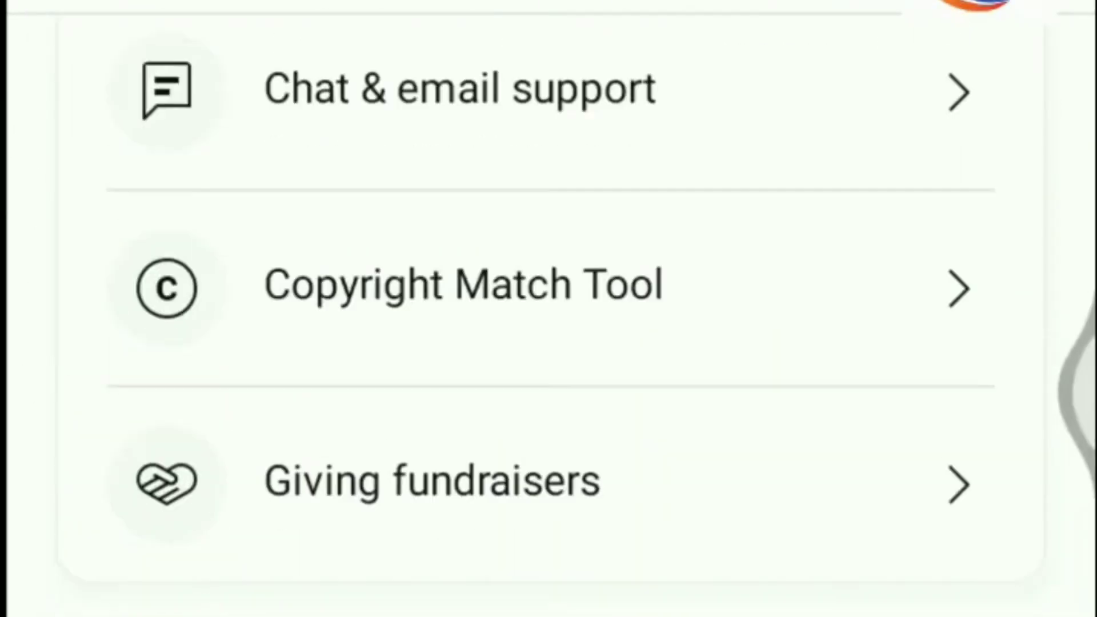
pyautogui.scroll(-3)
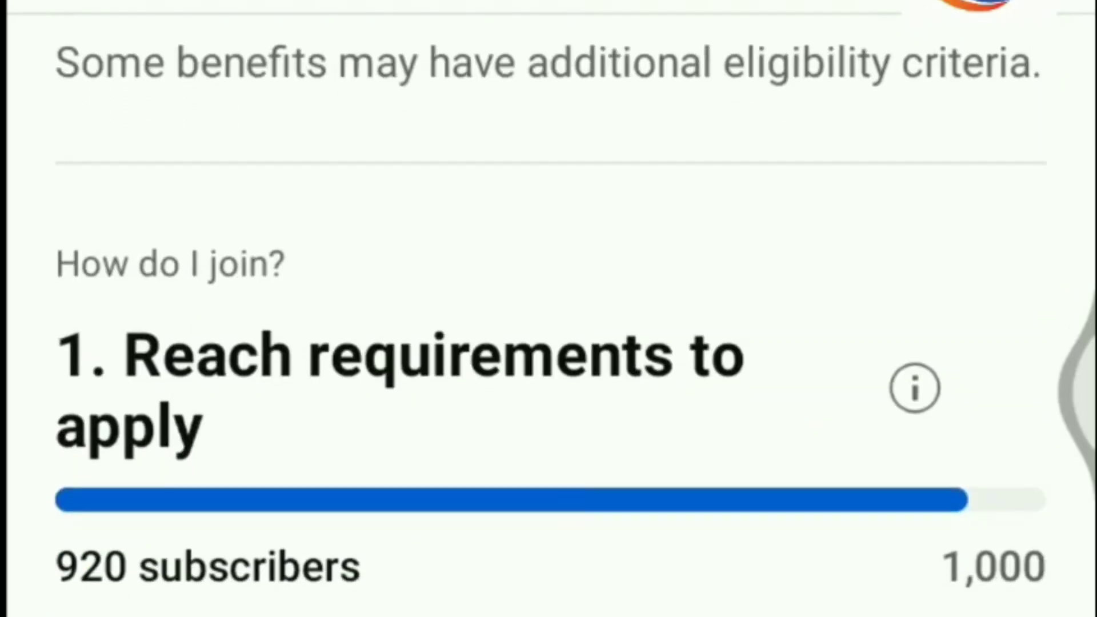
pyautogui.scroll(-3)
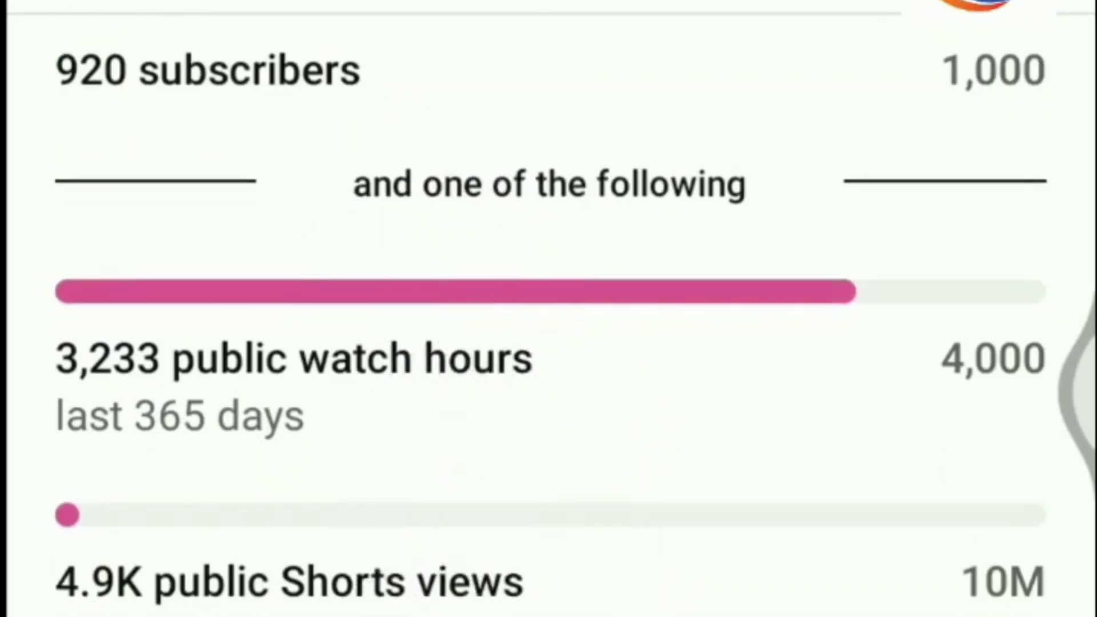
pyautogui.scroll(-3)
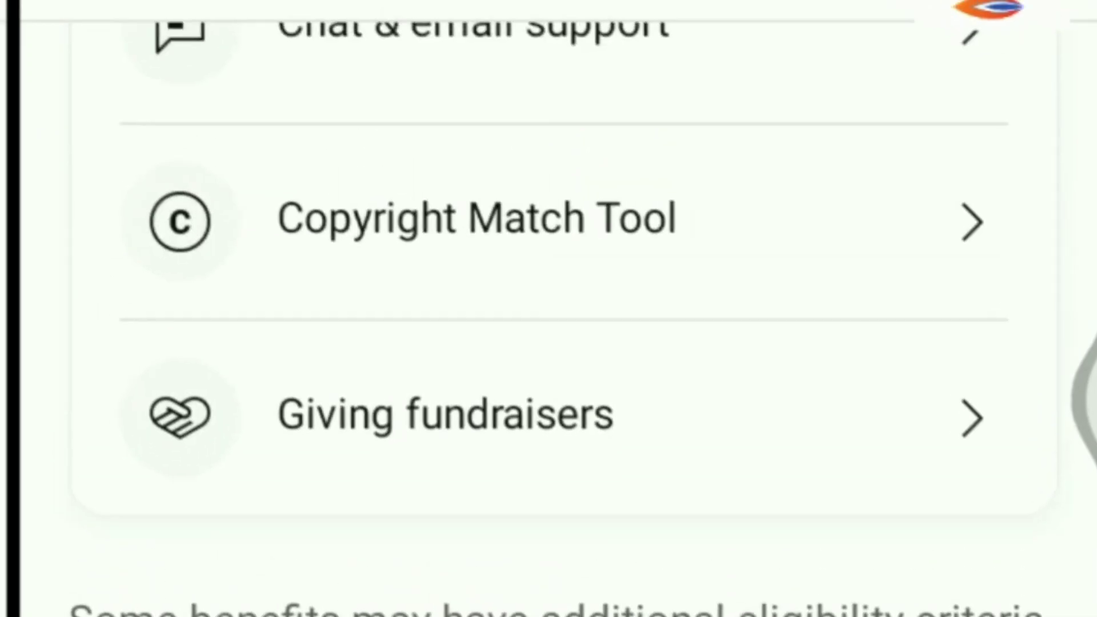